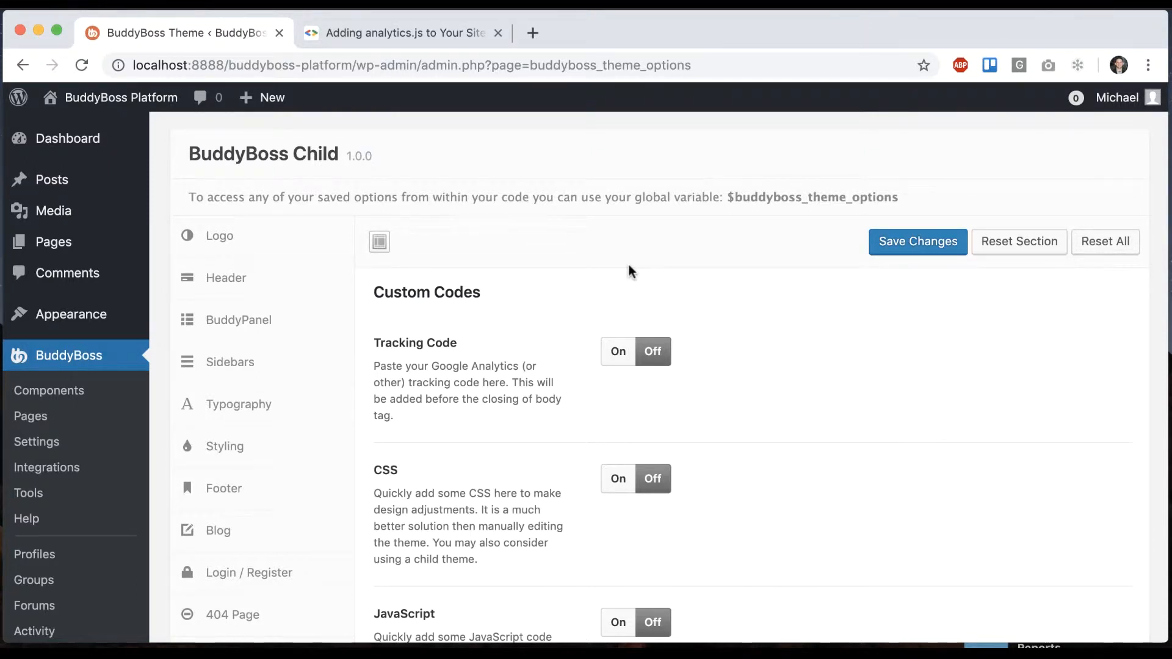
Toggle the Custom CSS section on and off twice, leaving it off
scroll("down", 3)
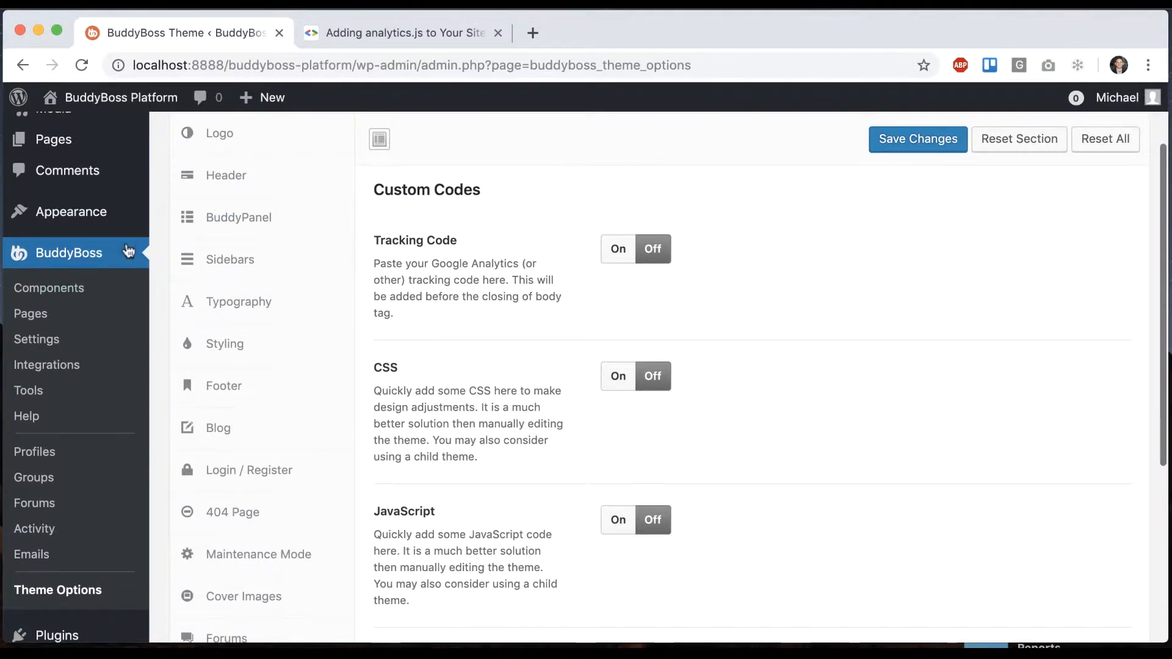
scroll("down", 3)
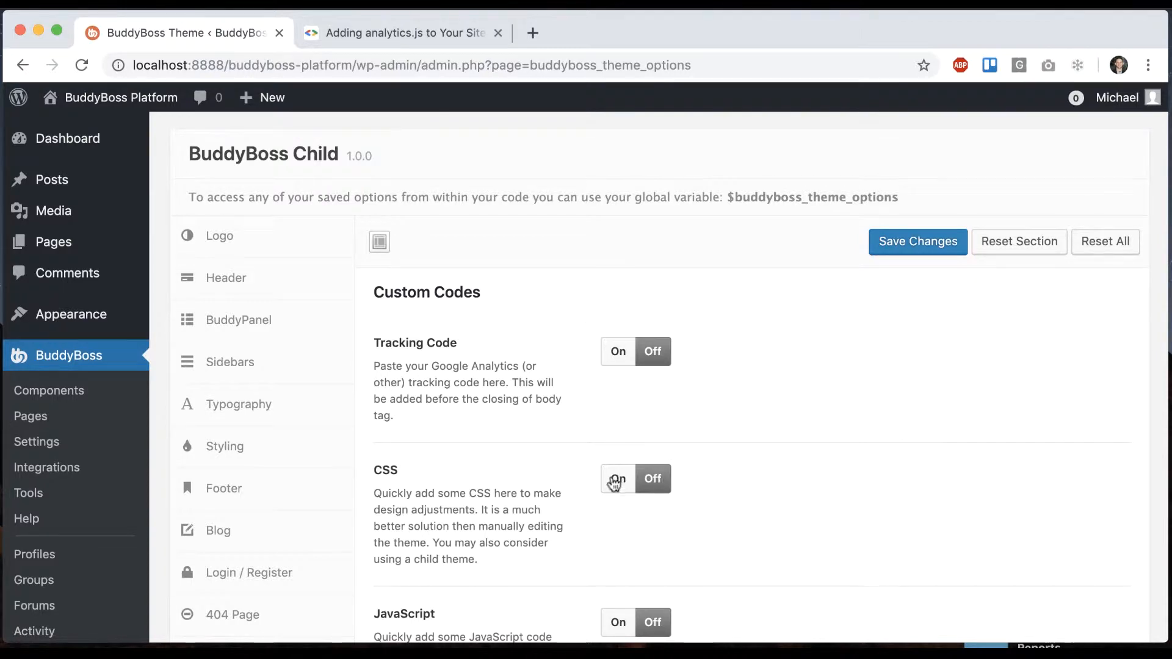
left_click(616, 479)
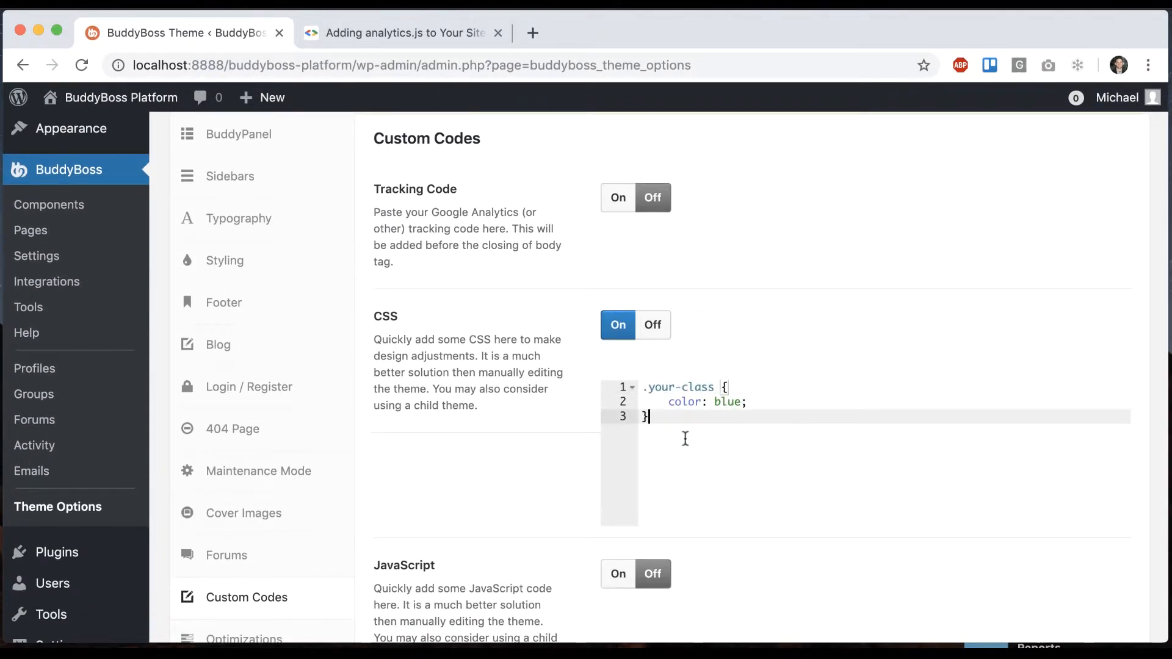
left_click(651, 324)
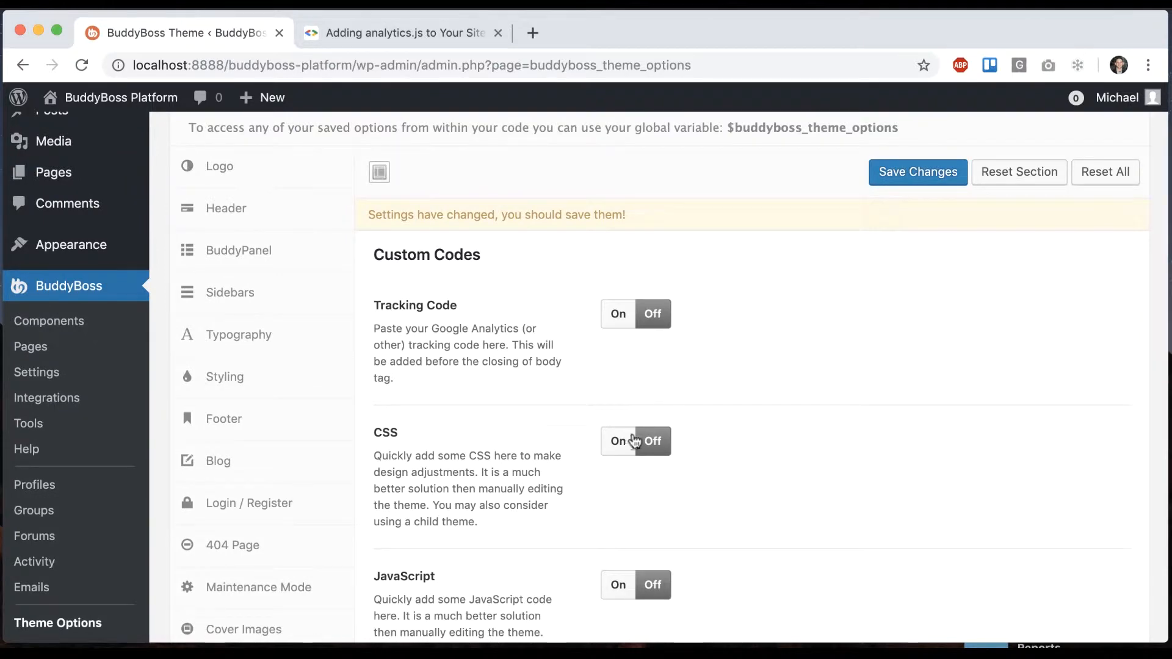
left_click(617, 441)
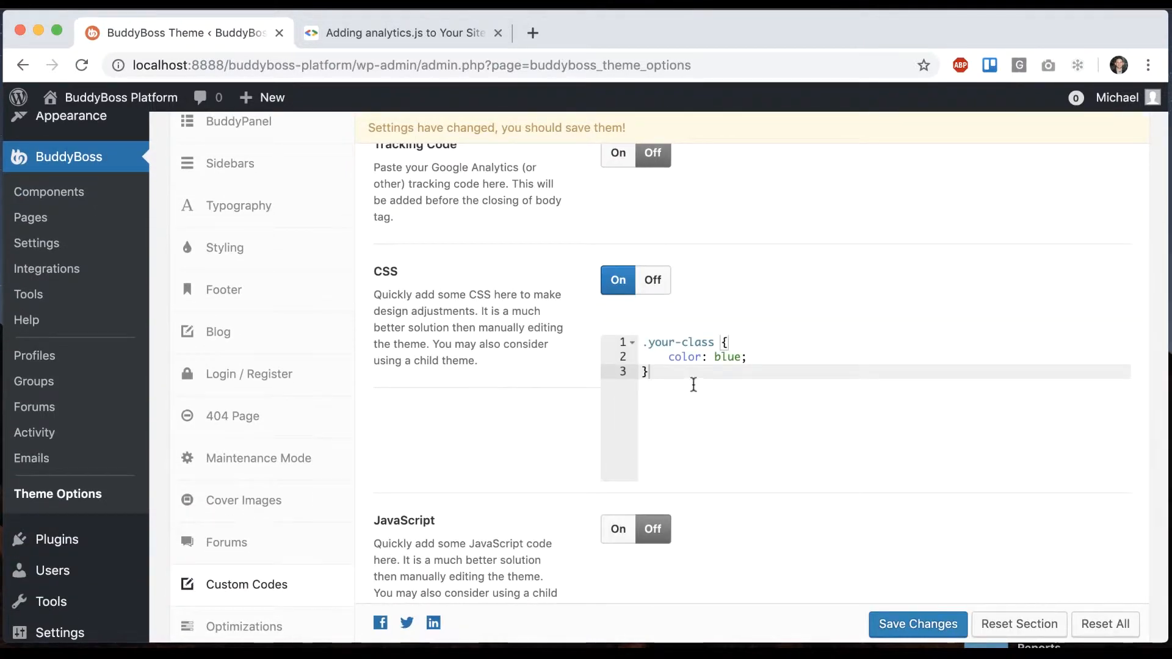
left_click(652, 280)
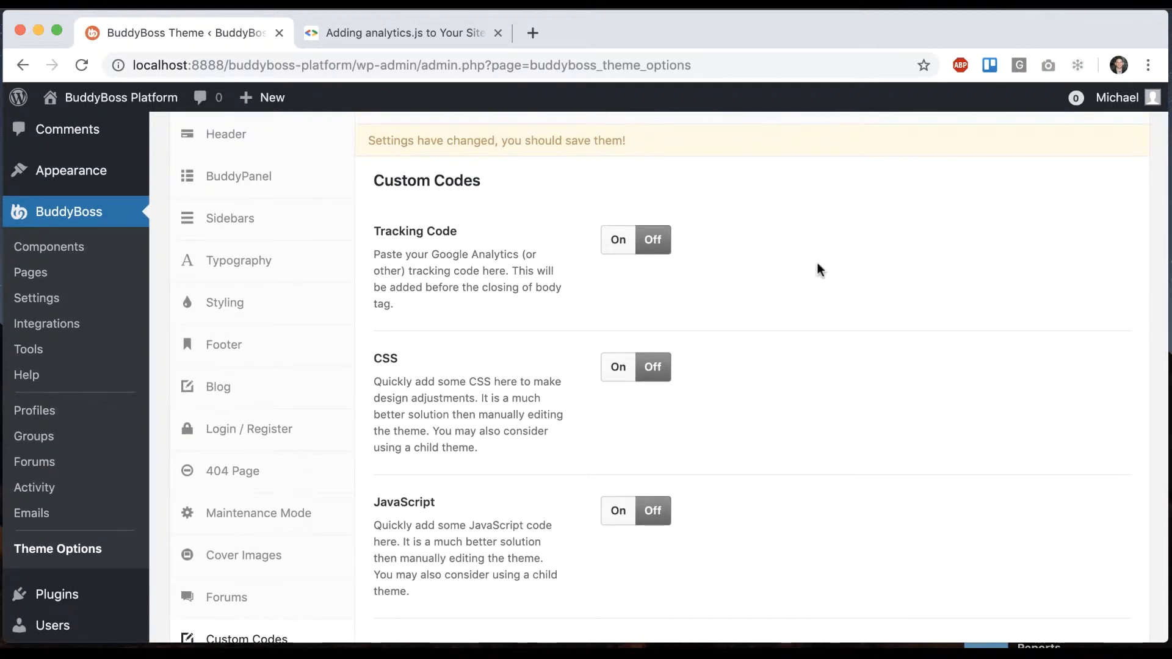
Turn Tracking Code on and add the Google Analytics analytics.js snippet
double_click(415, 231)
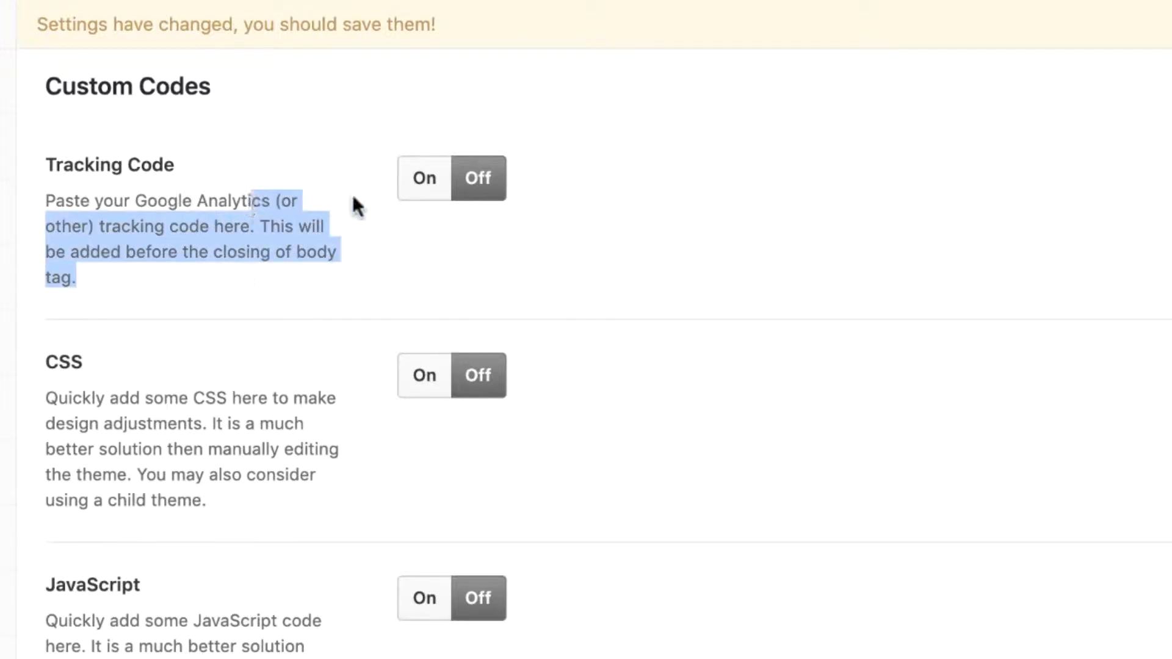
left_click(424, 178)
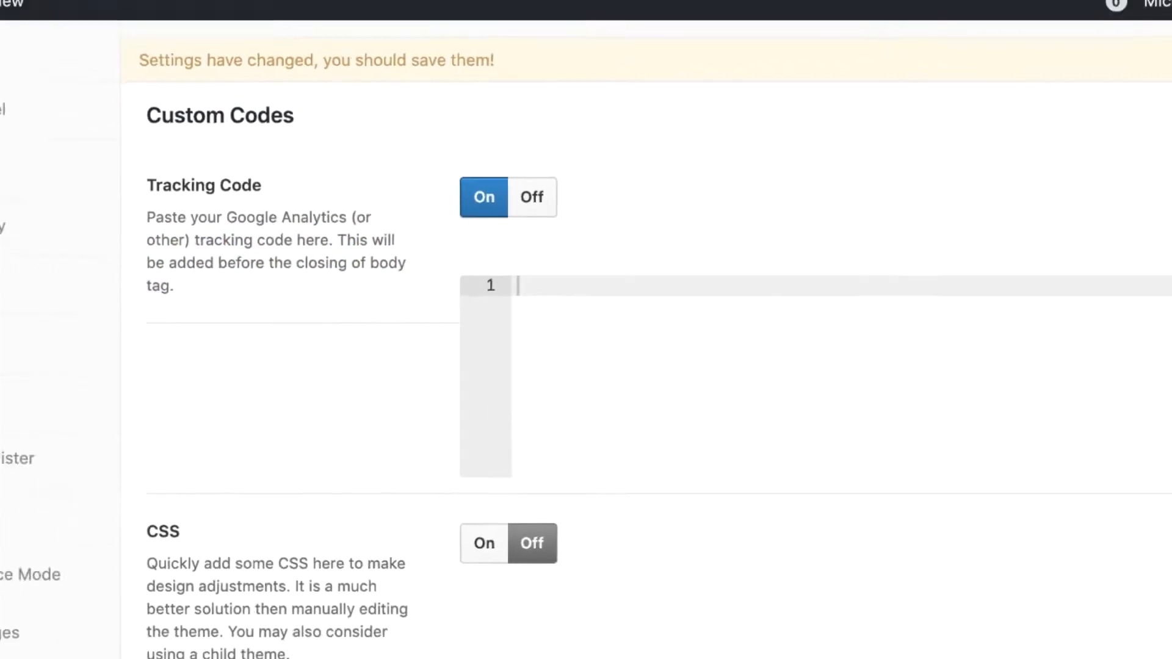
left_click(404, 33)
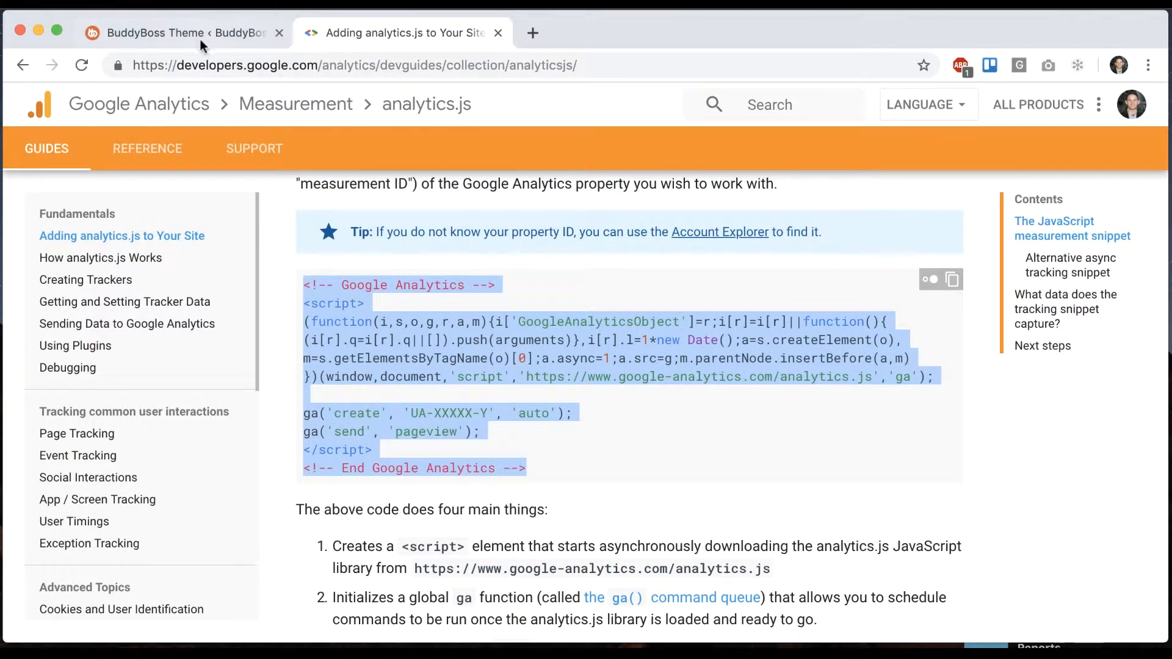
left_click(179, 32)
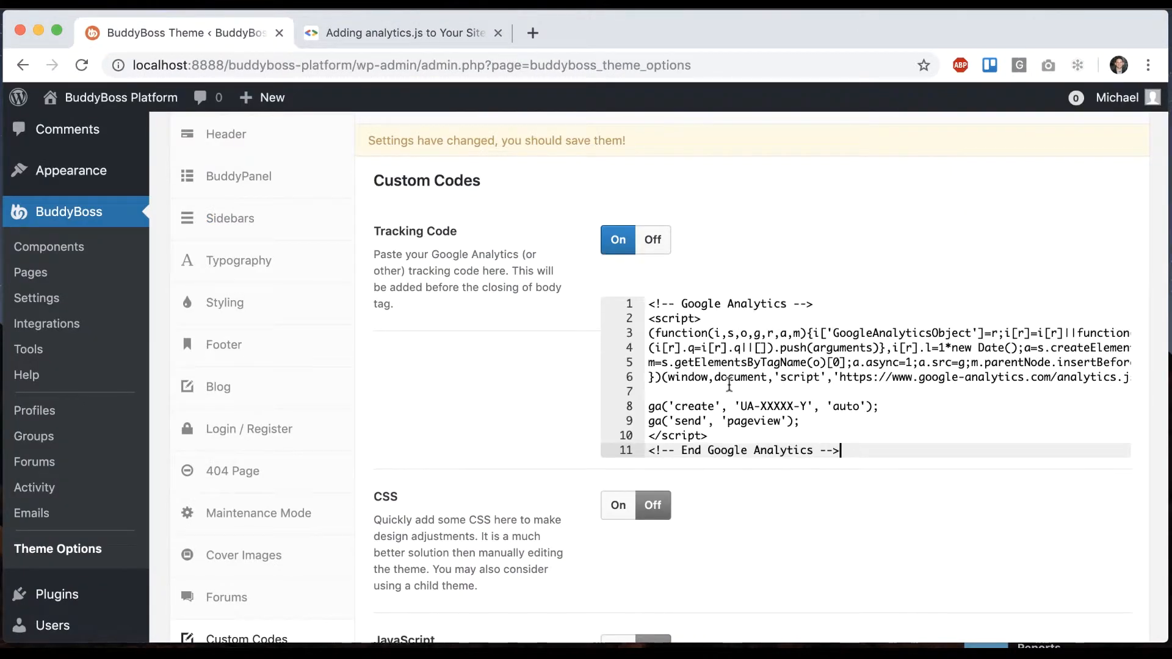
scroll("down", 3)
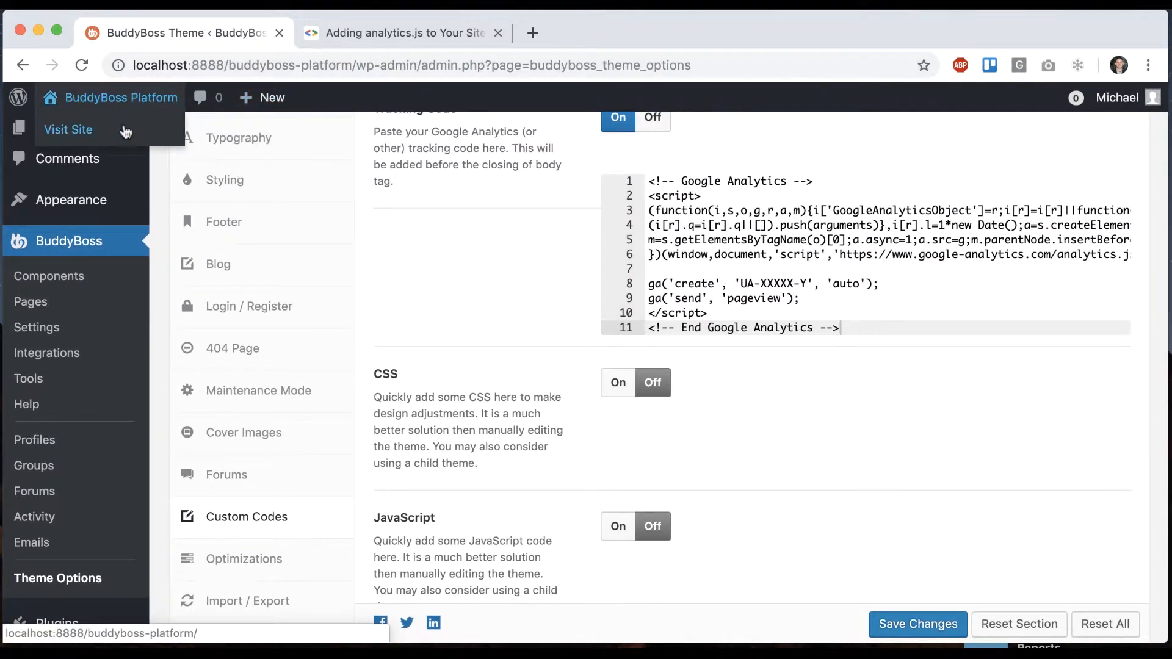
Confirm the Analytics snippet in the live site's page source, then switch Custom CSS on
left_click(68, 129)
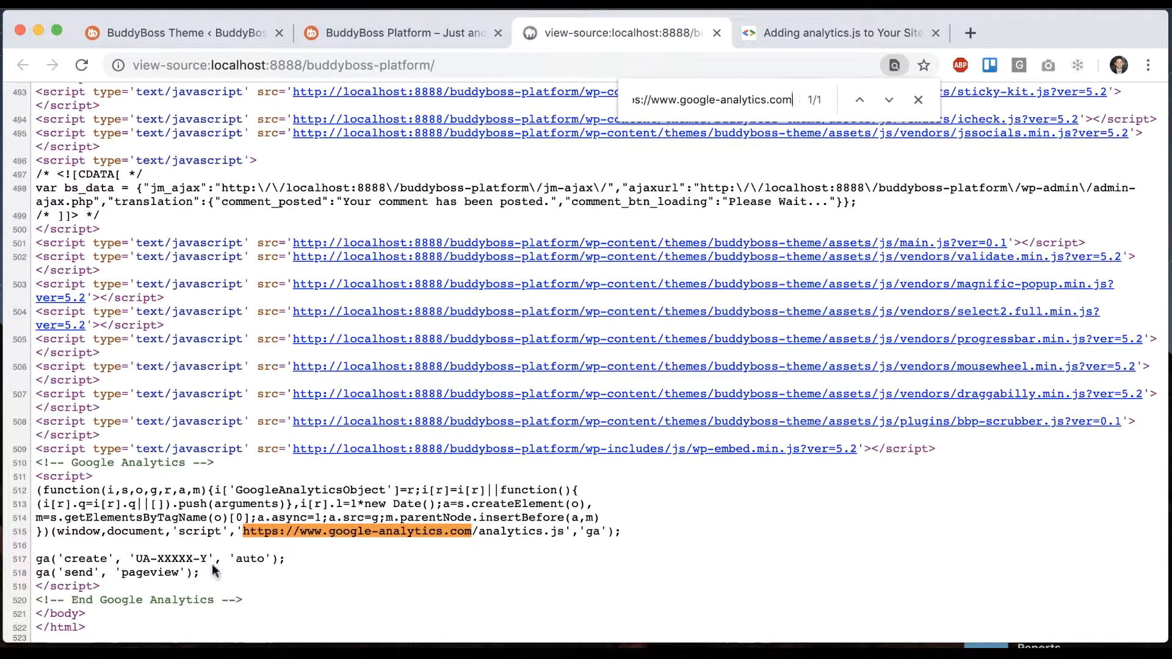
left_click_drag(29, 463, 99, 585)
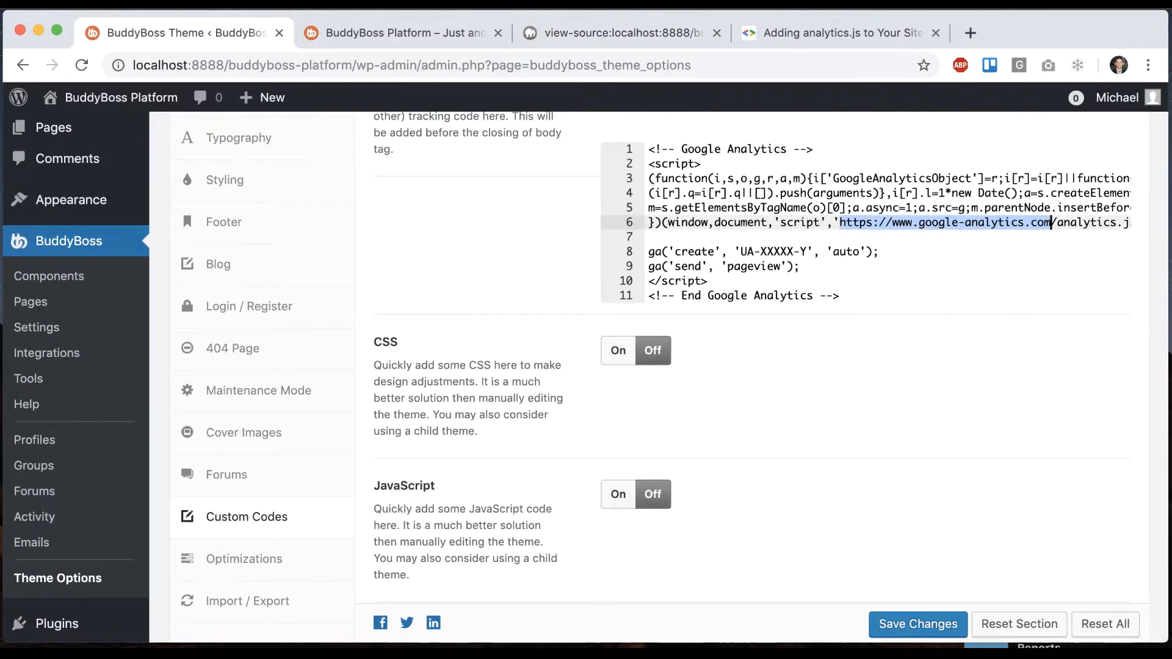
left_click(617, 342)
type("b")
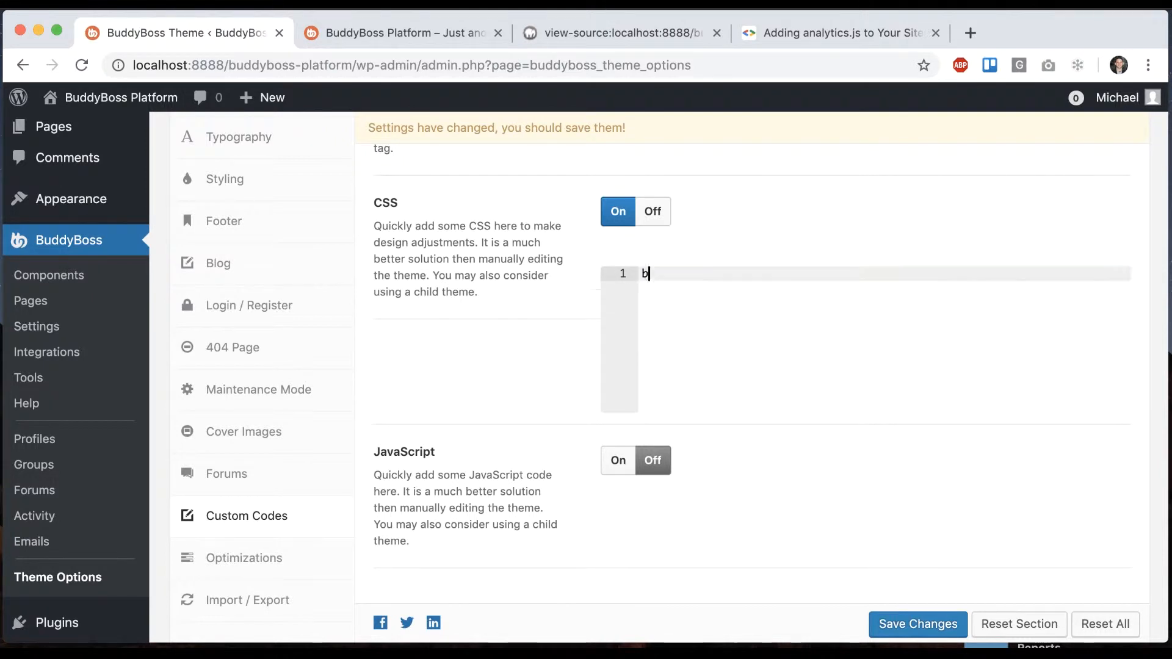
Enter and save the CSS rule body { background-color: red !important; }
type("ody {")
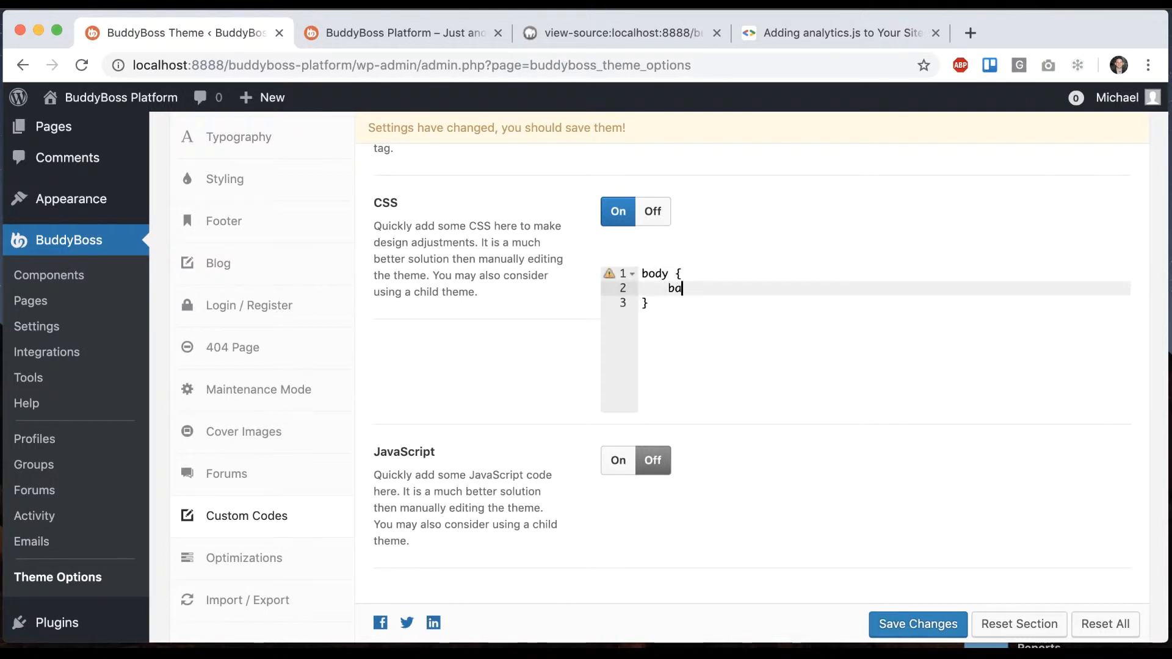
type("background-color")
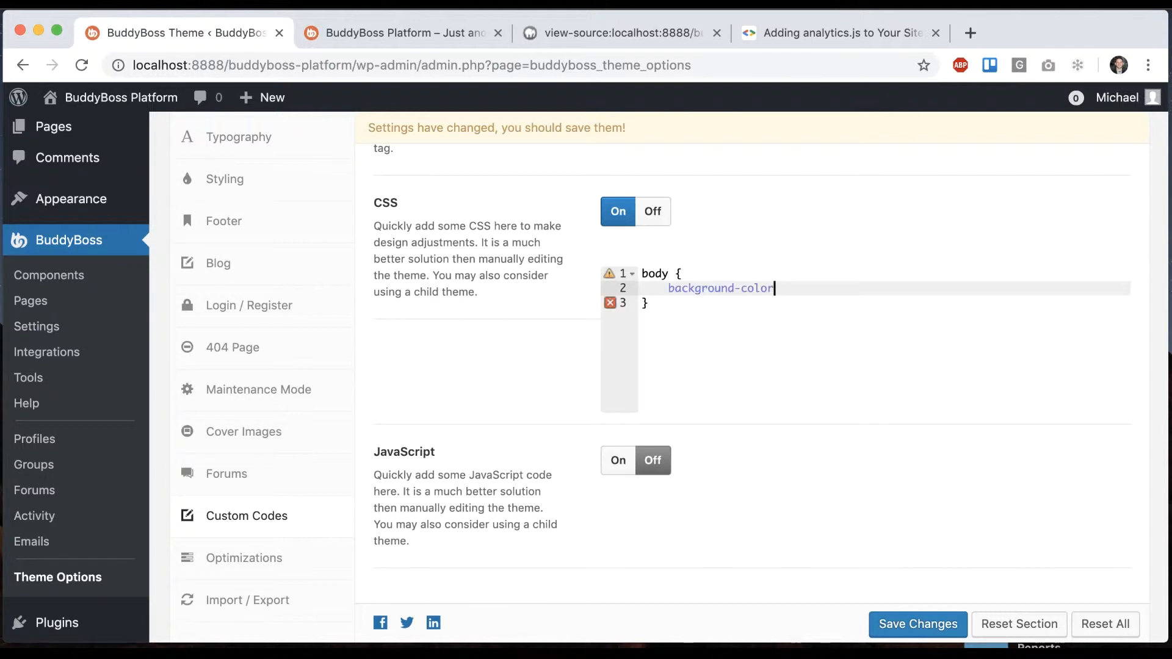
type(": red !import")
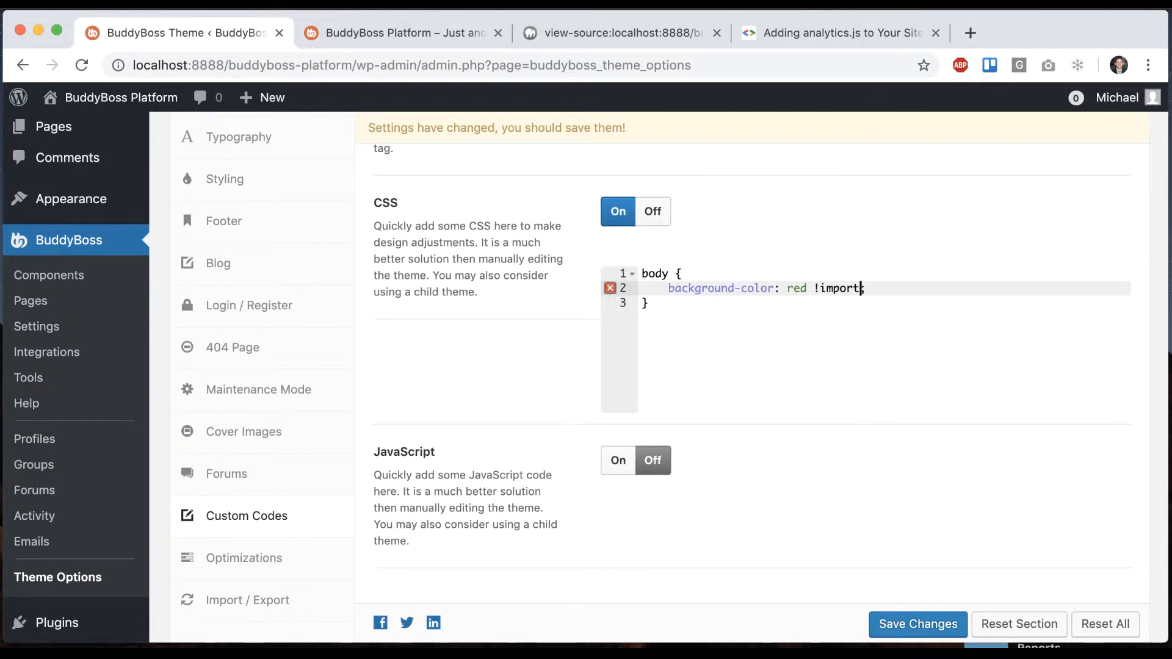
type("ant;")
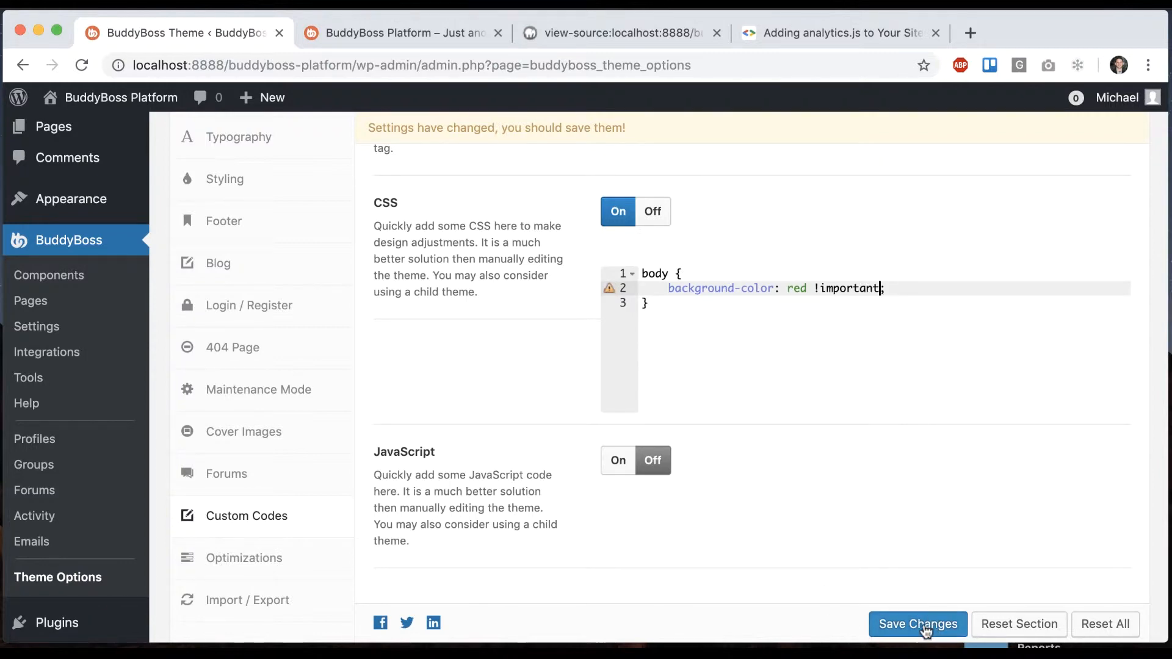
left_click(916, 624)
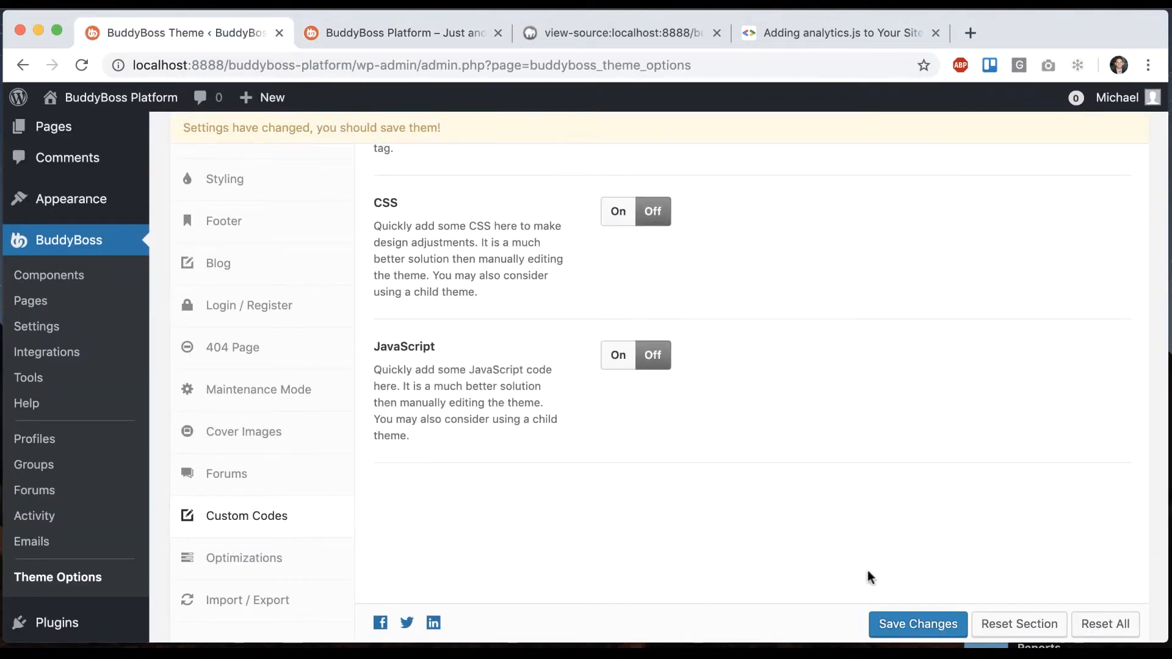
Save with CSS off, enable Custom JavaScript, and view the live site
left_click(401, 33)
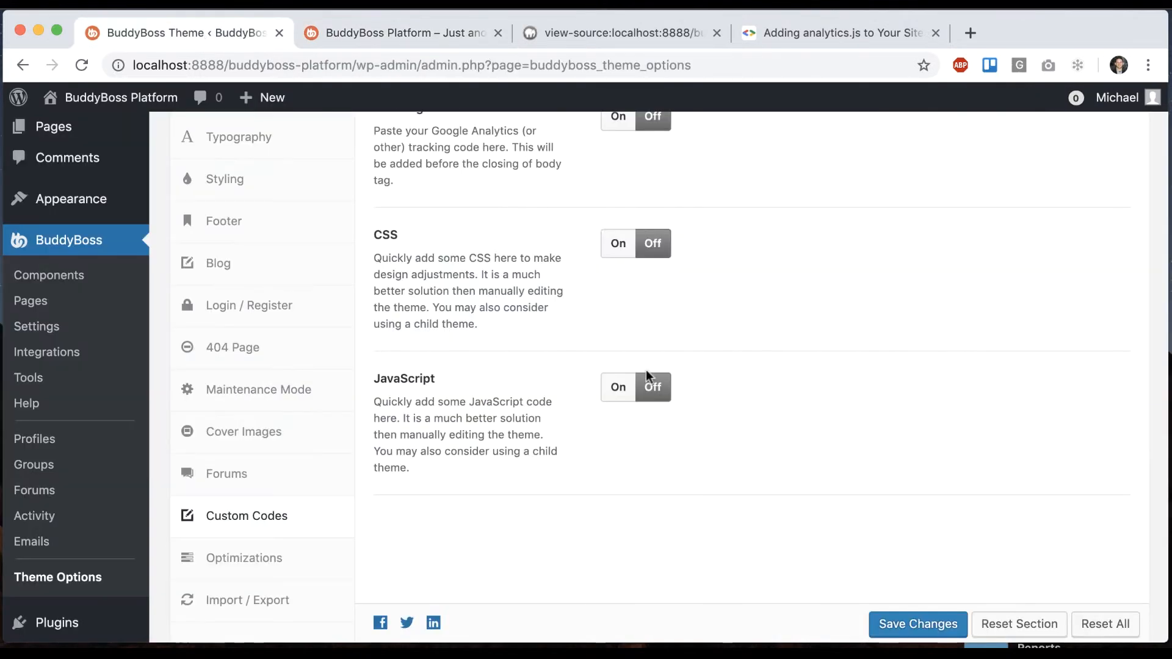
left_click(618, 386)
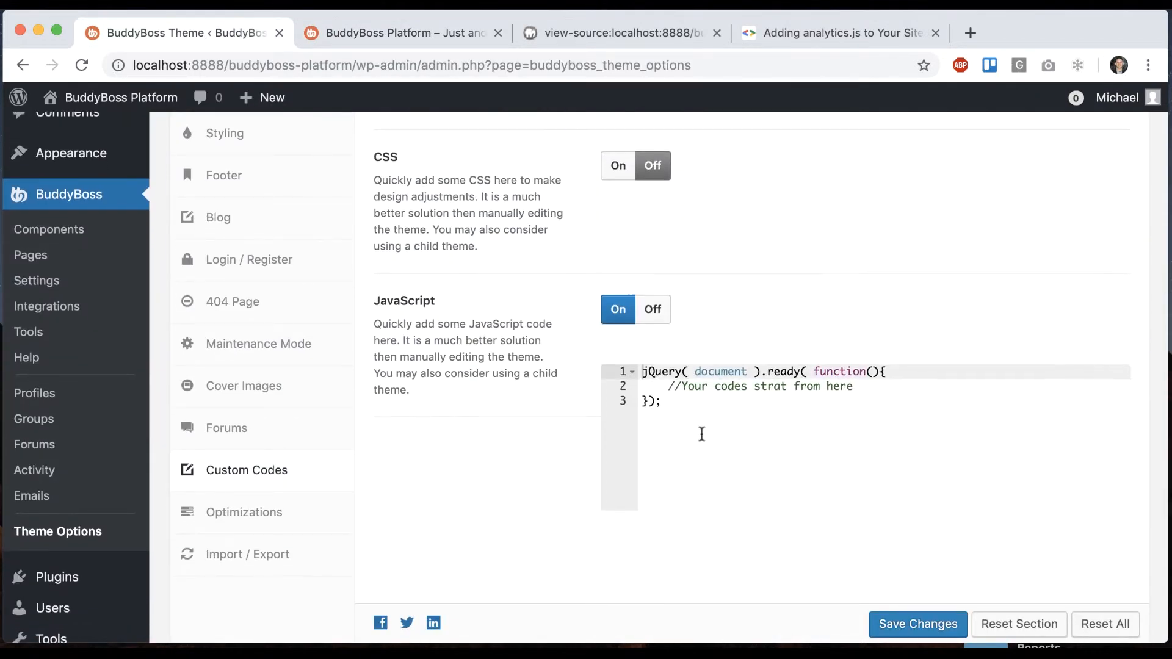
left_click(403, 32)
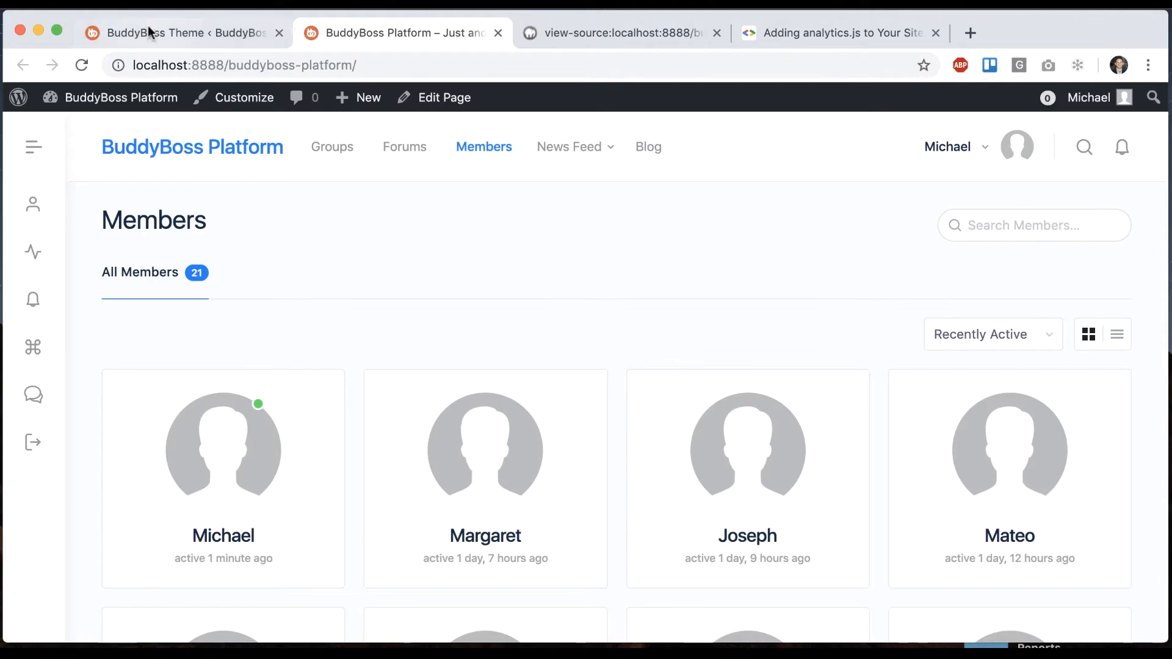